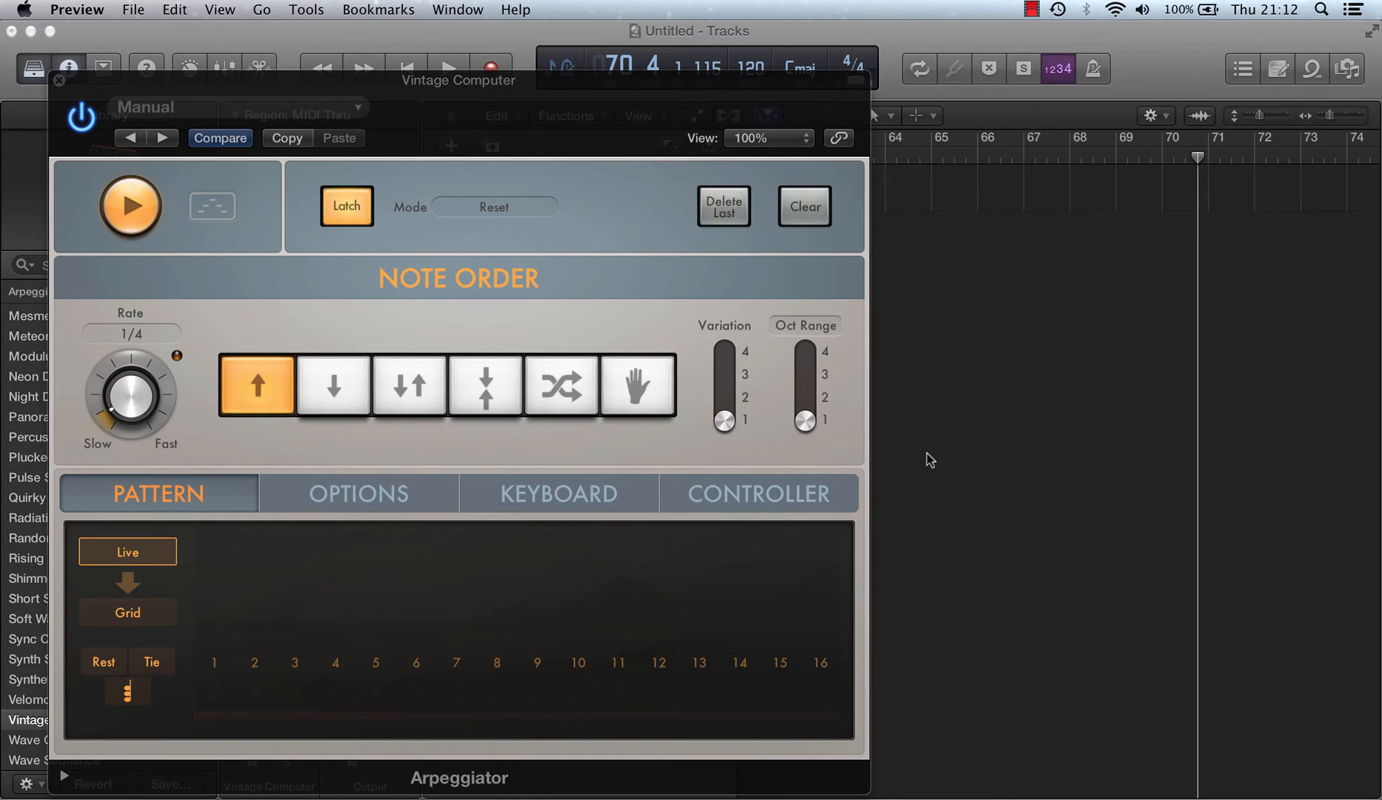
pyautogui.moveTo(964, 334)
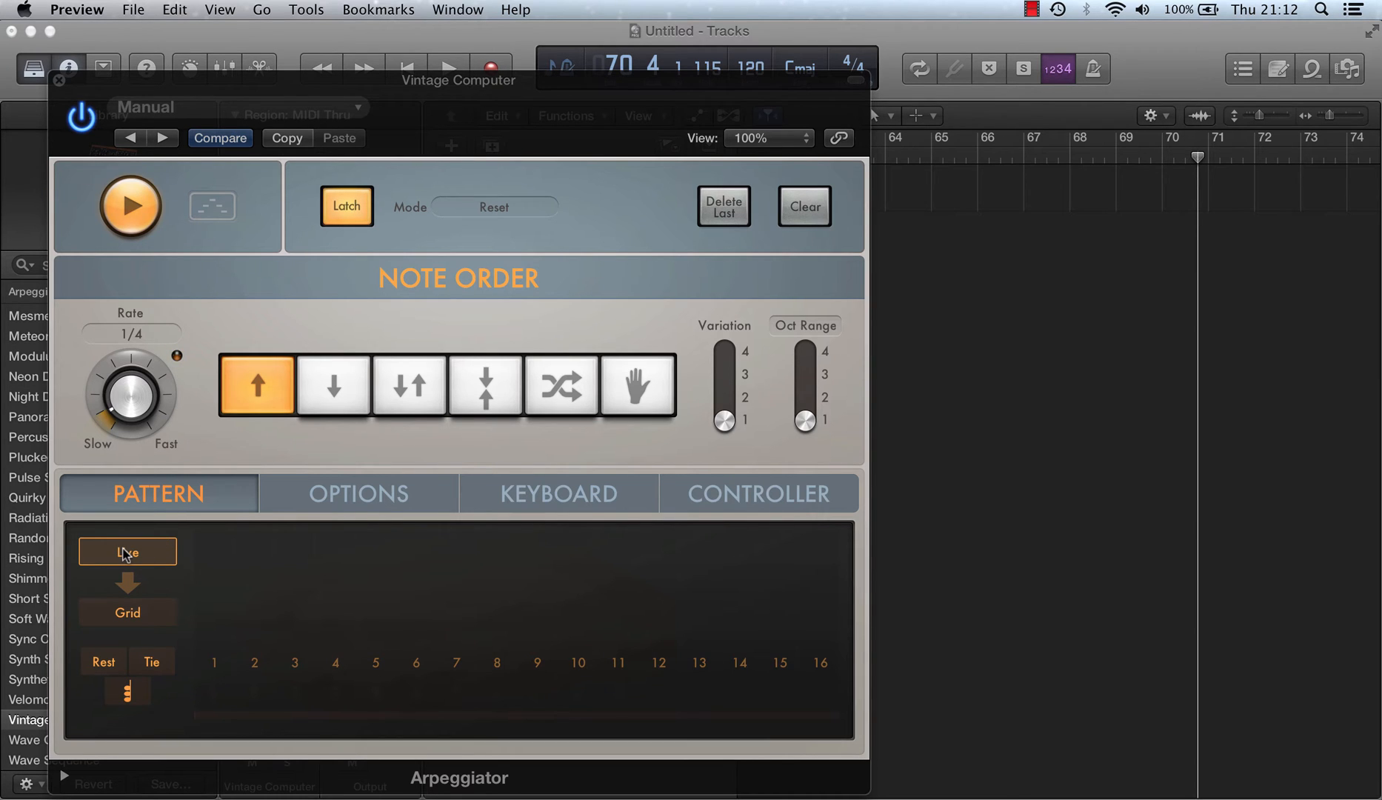
# Step: Record the played arpeggio live and transfer it into the step grid
pyautogui.click(128, 612)
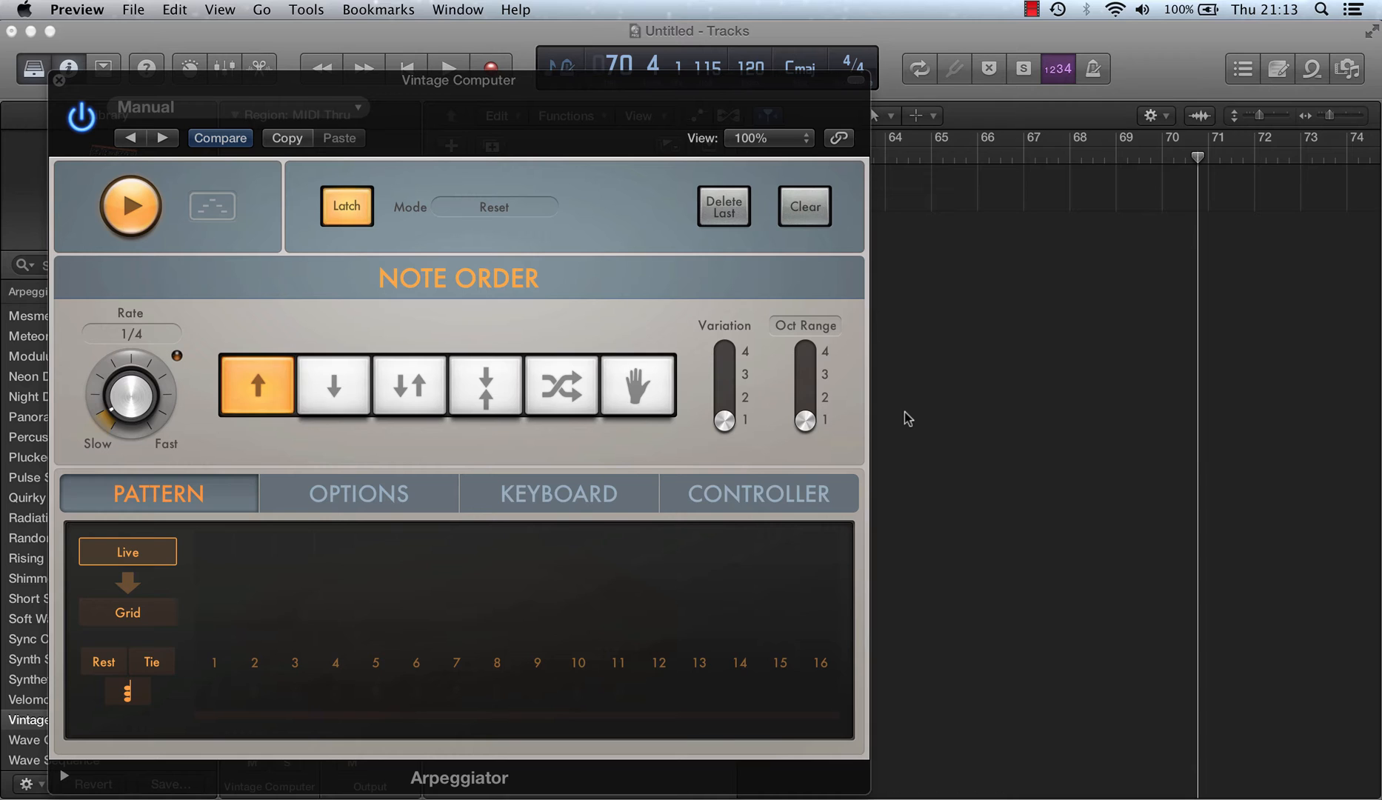
pyautogui.moveTo(1004, 371)
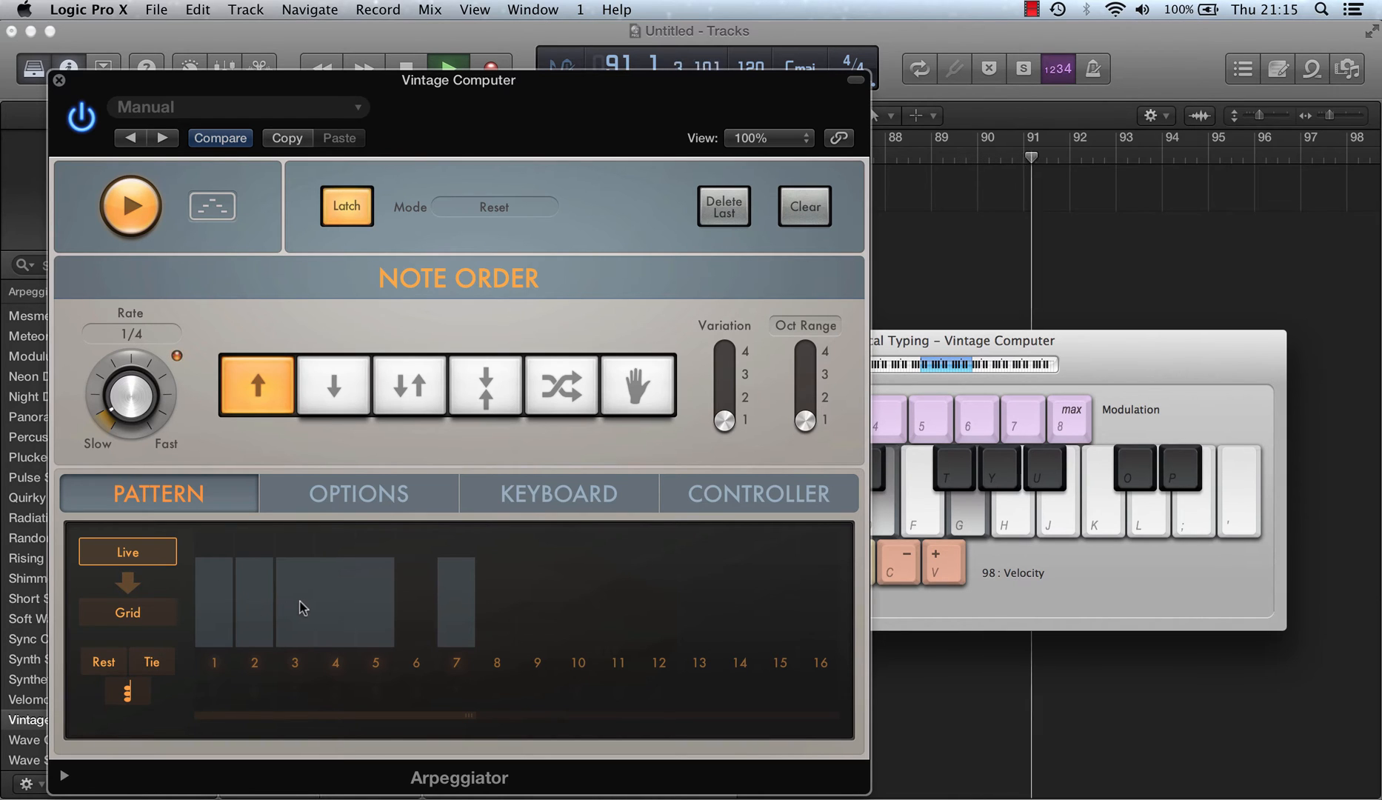
pyautogui.moveTo(371, 611)
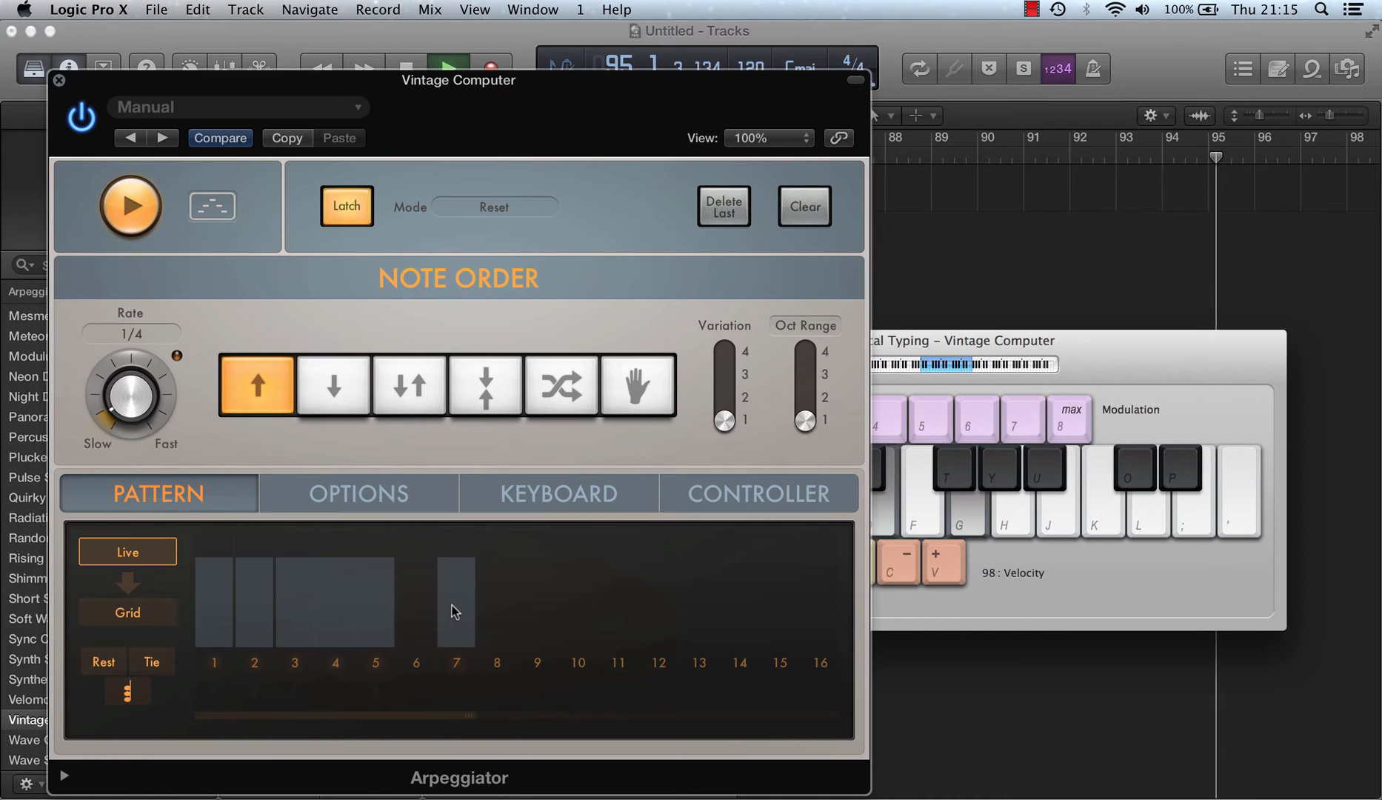
pyautogui.moveTo(499, 602)
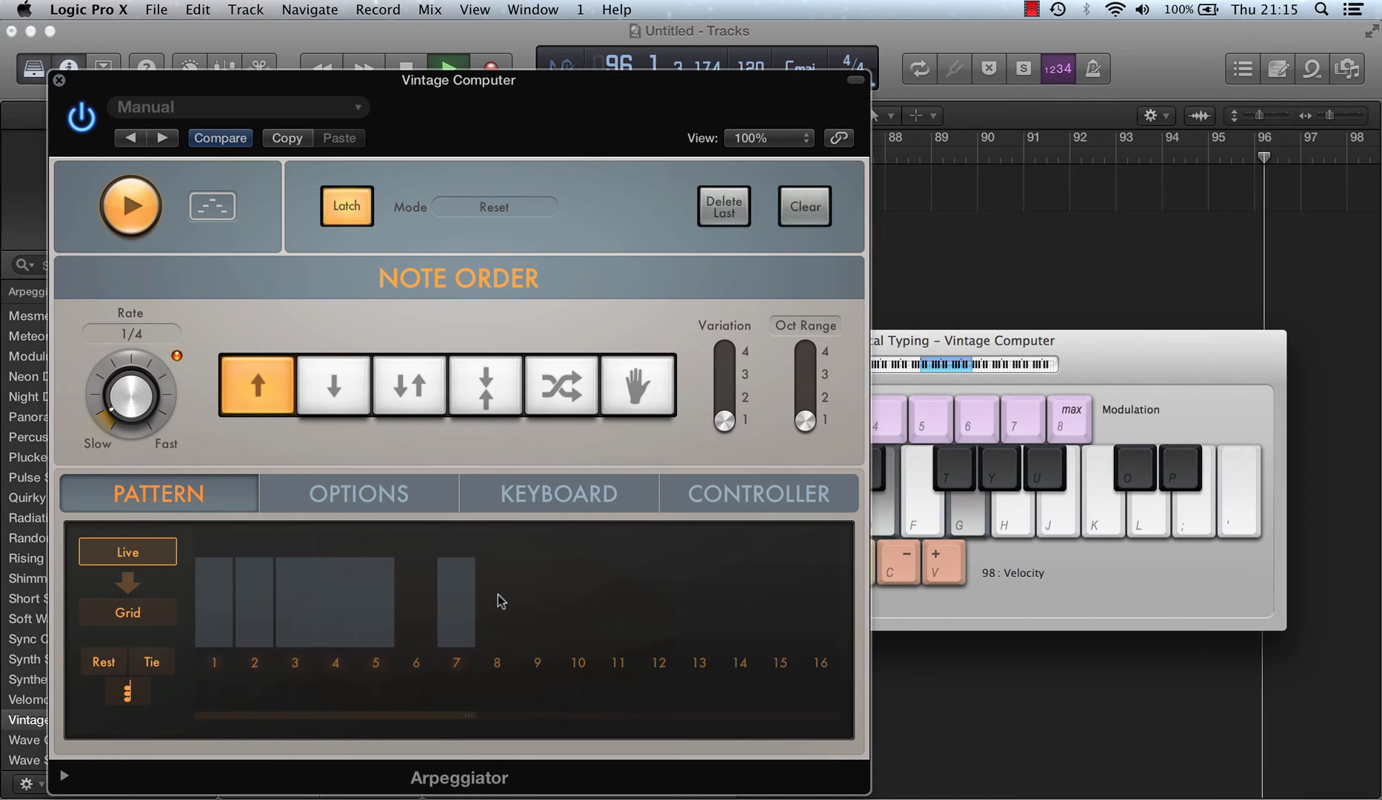
pyautogui.click(496, 607)
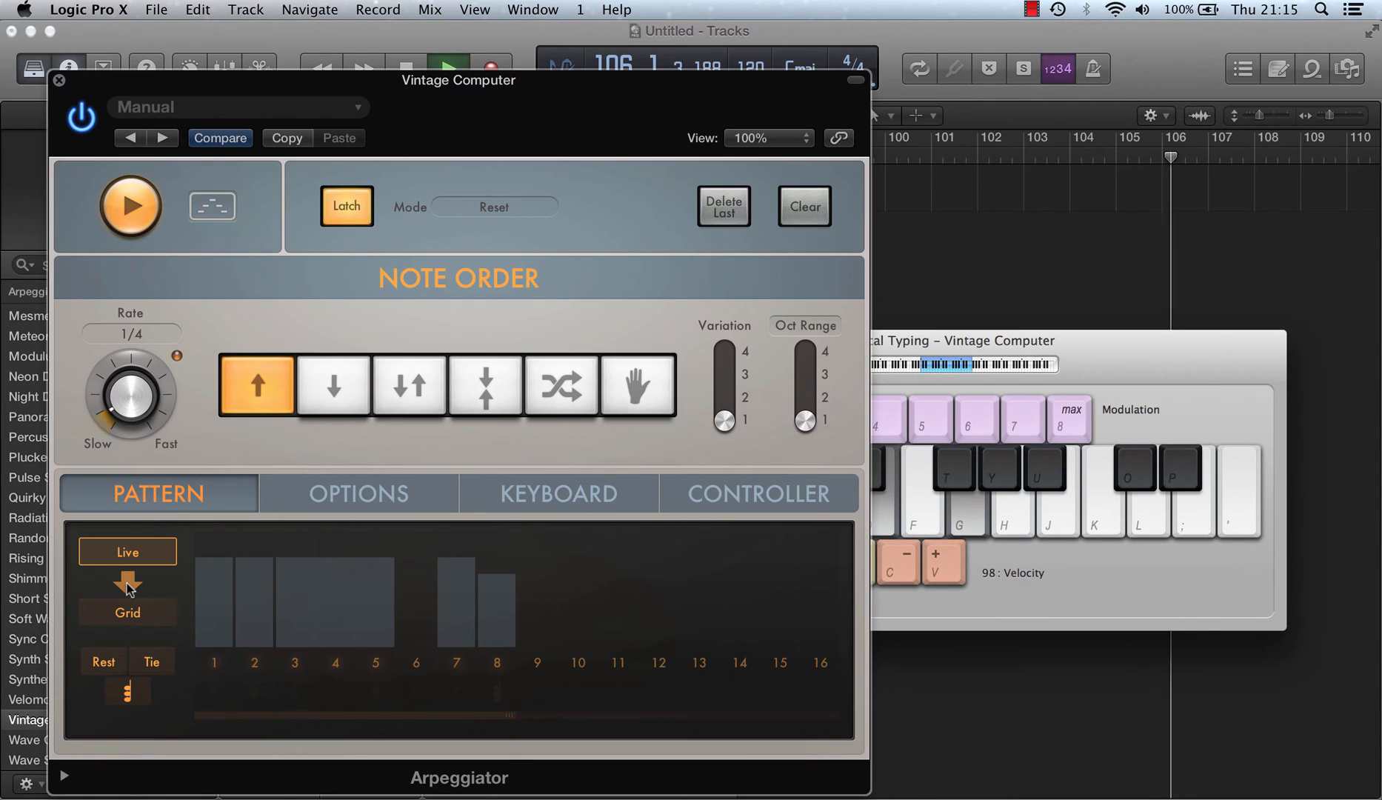
pyautogui.click(128, 611)
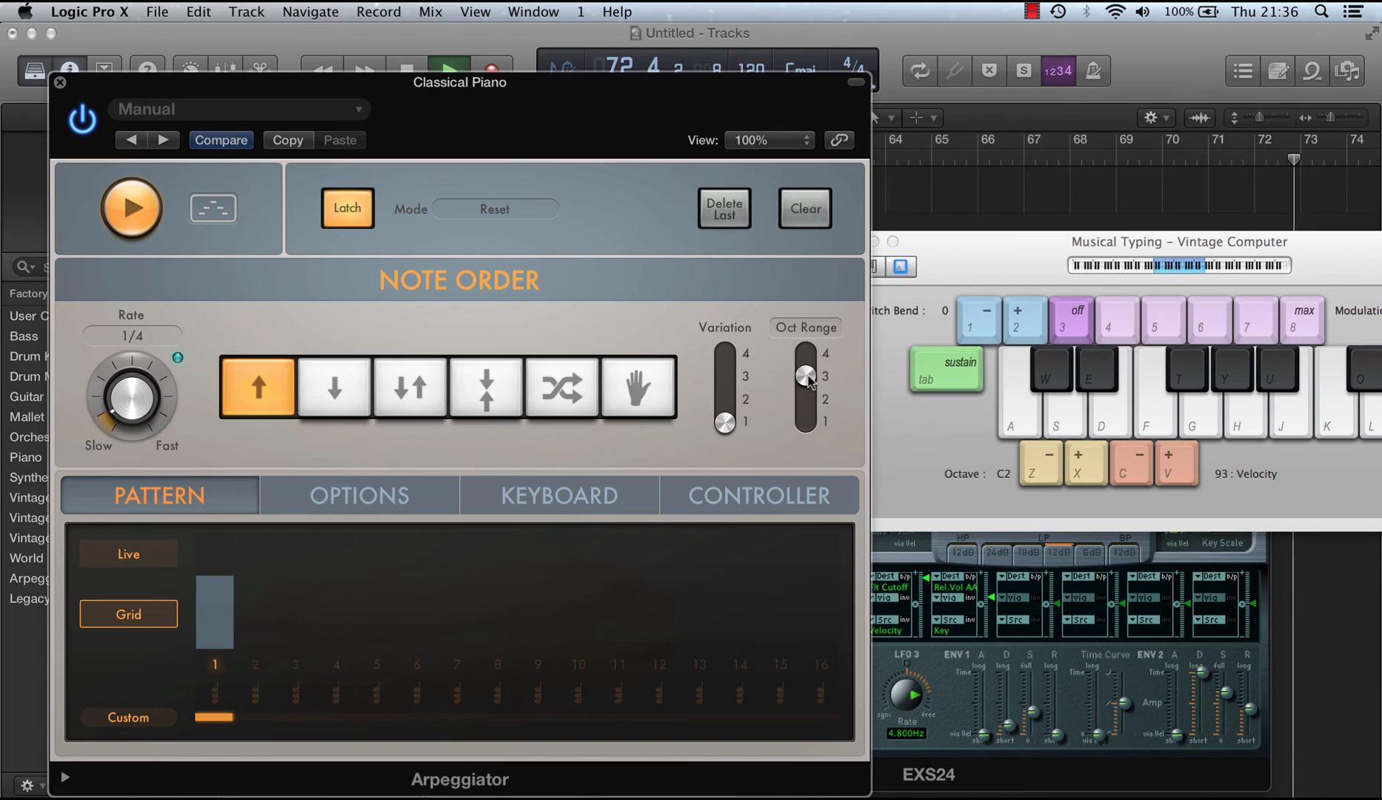
# Step: Adjust the step bar to set up the held note across steps 2 and 3
pyautogui.moveTo(806, 376); pyautogui.dragTo(806, 422)
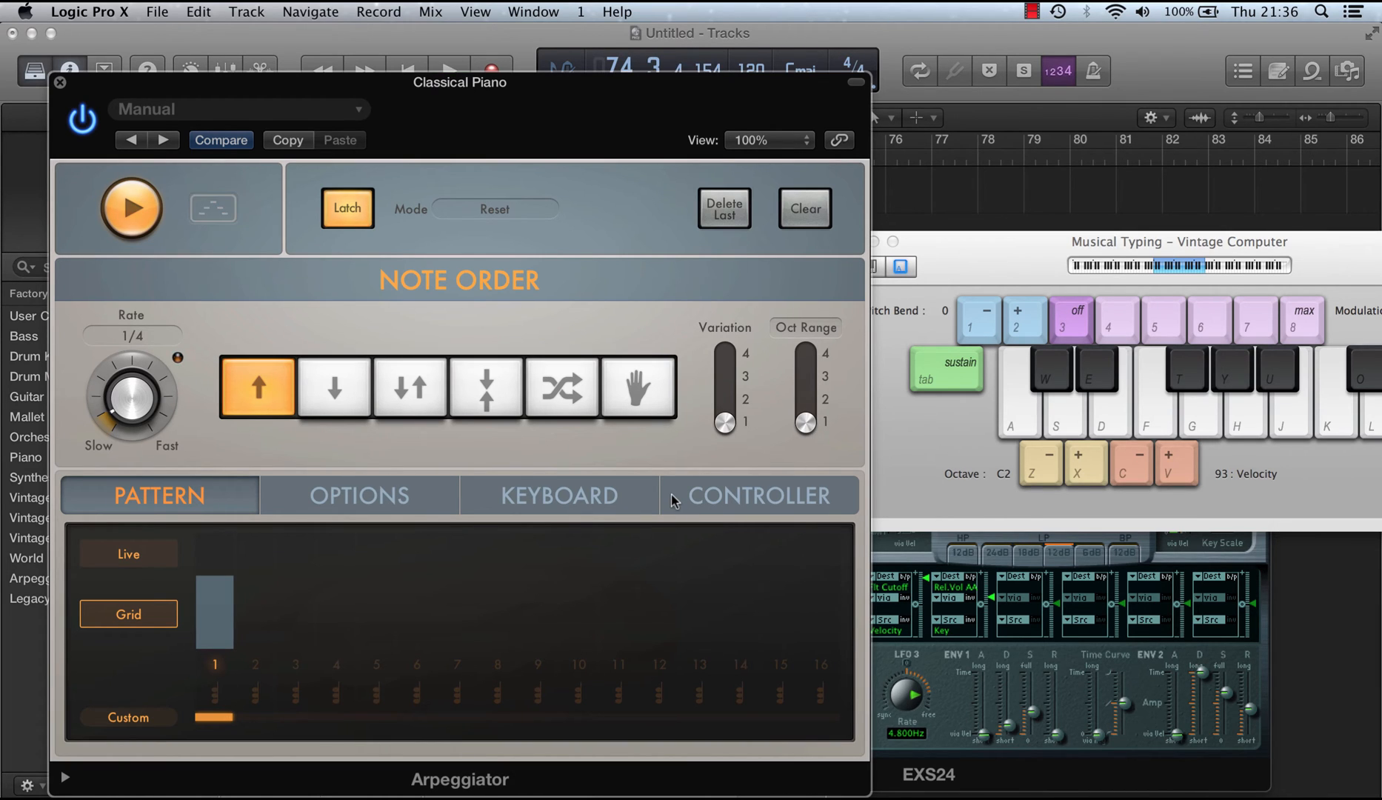
pyautogui.moveTo(634, 502)
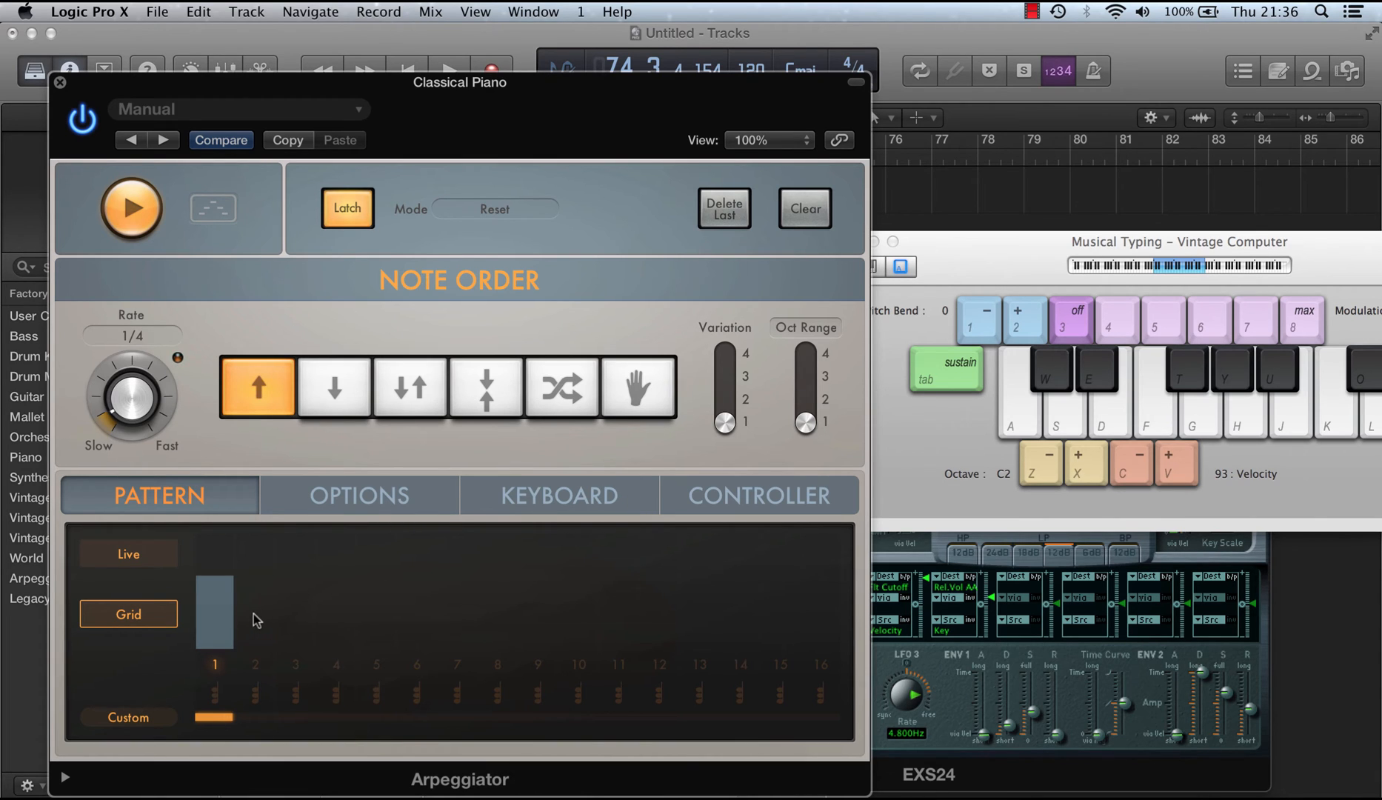
pyautogui.moveTo(256, 634)
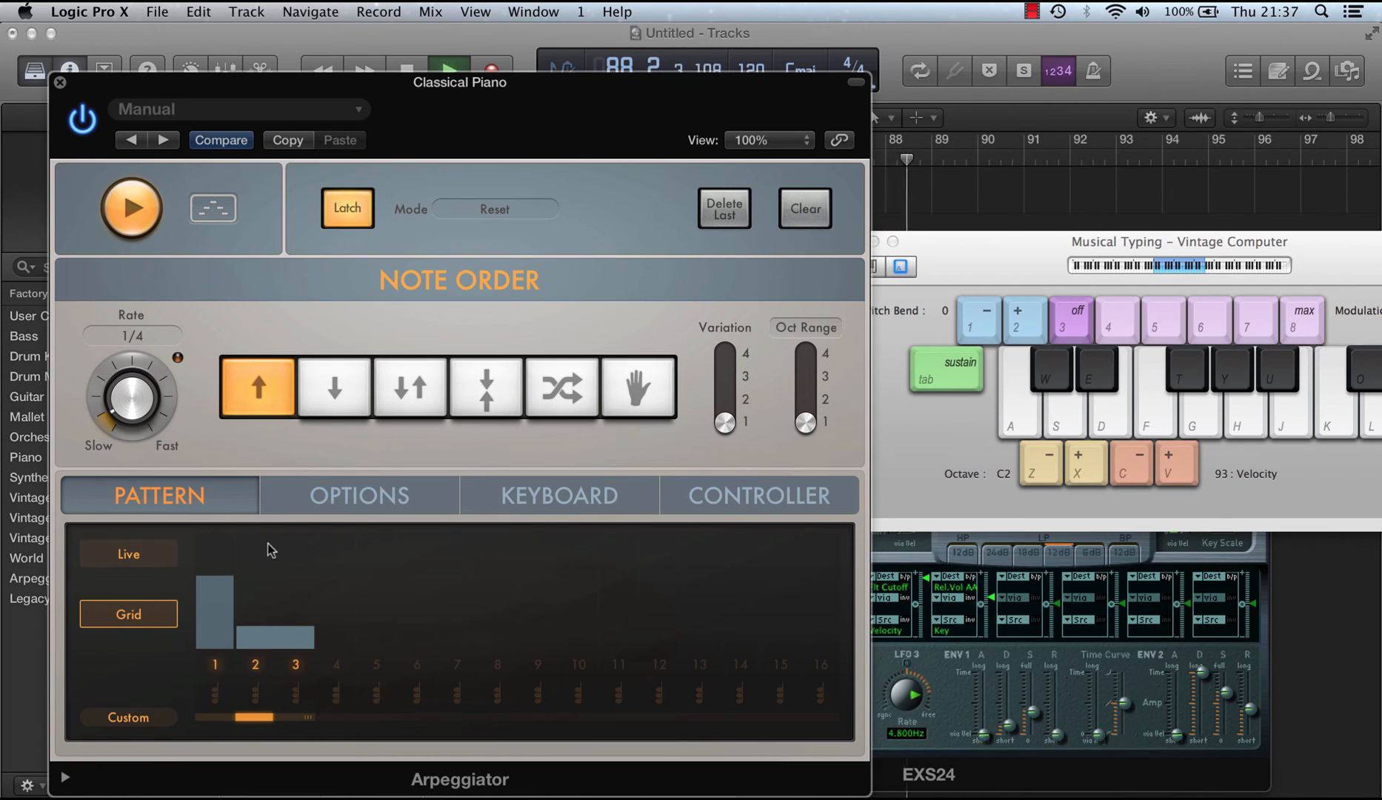
# Step: Raise the velocity of the note on steps 2–3 and extend the pattern length
pyautogui.moveTo(256, 616); pyautogui.dragTo(271, 547)
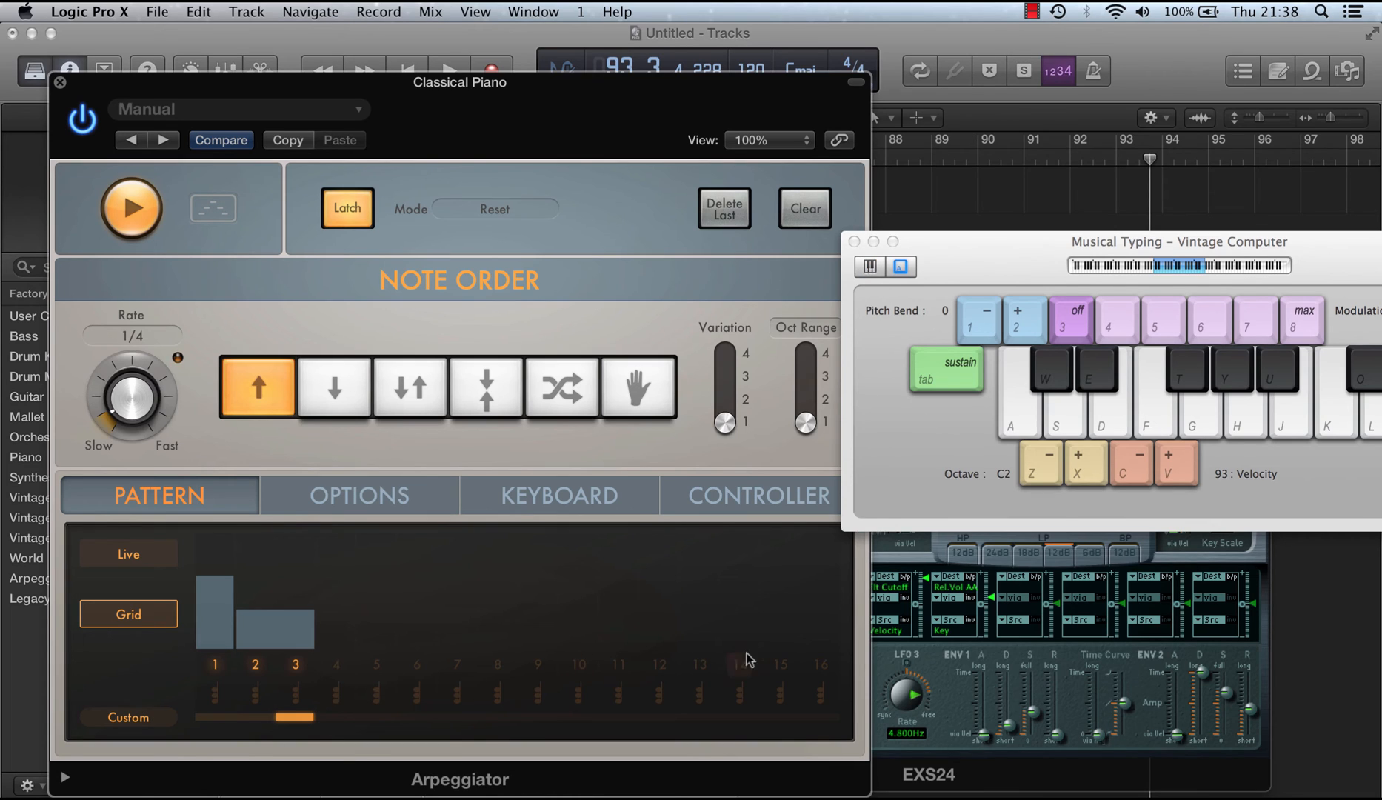
pyautogui.click(819, 612)
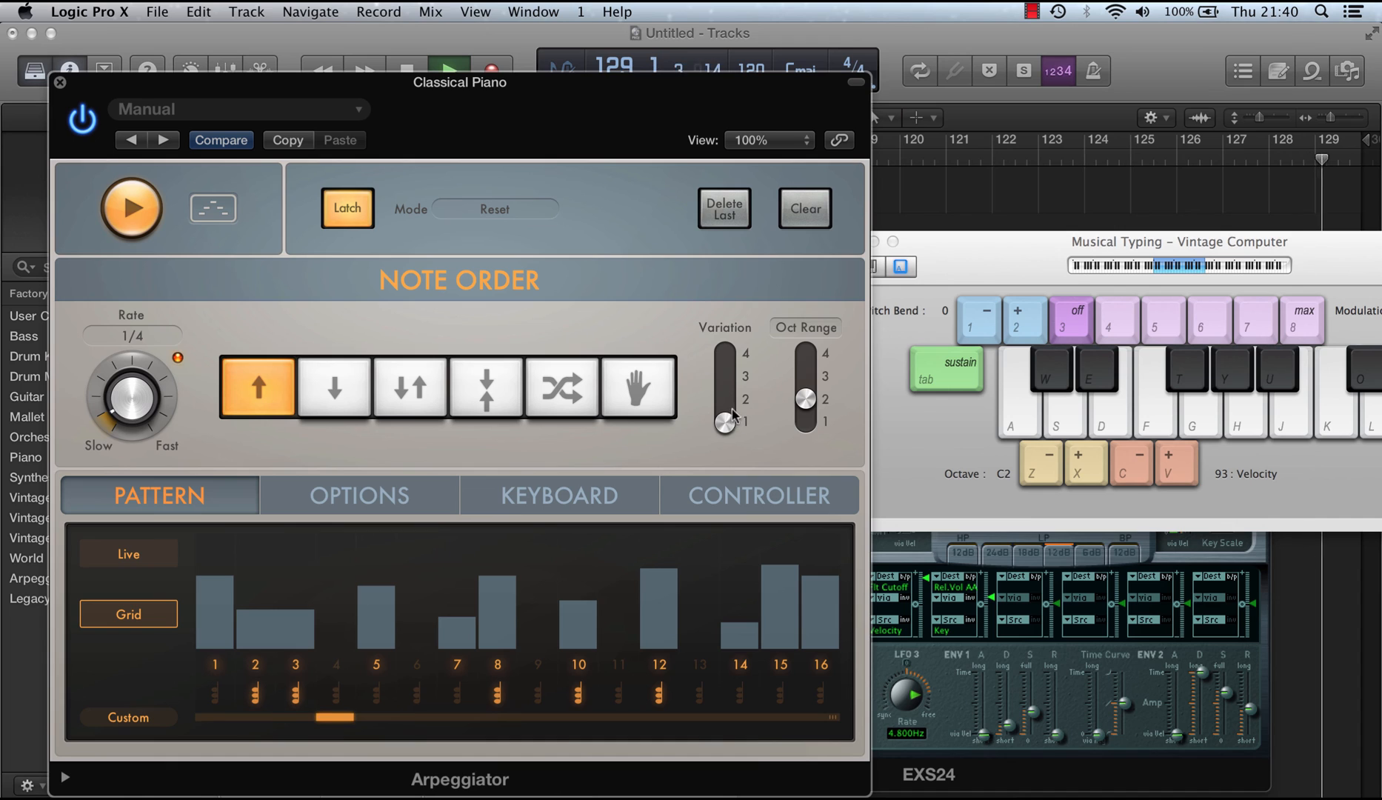
# Step: Set variation to 2 and the arpeggio rate to 1/16 triplet
pyautogui.moveTo(723, 421); pyautogui.dragTo(723, 397)
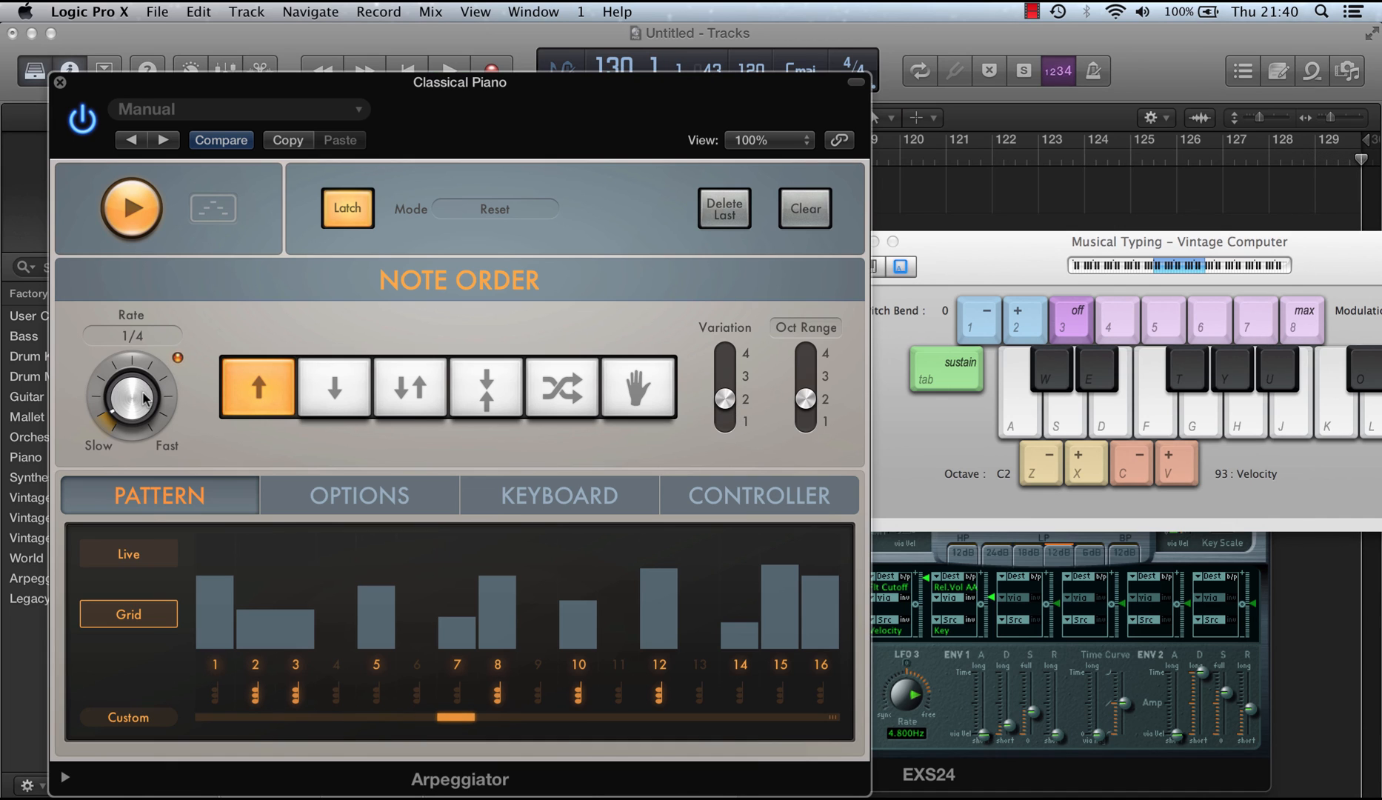
pyautogui.moveTo(132, 401); pyautogui.dragTo(132, 370)
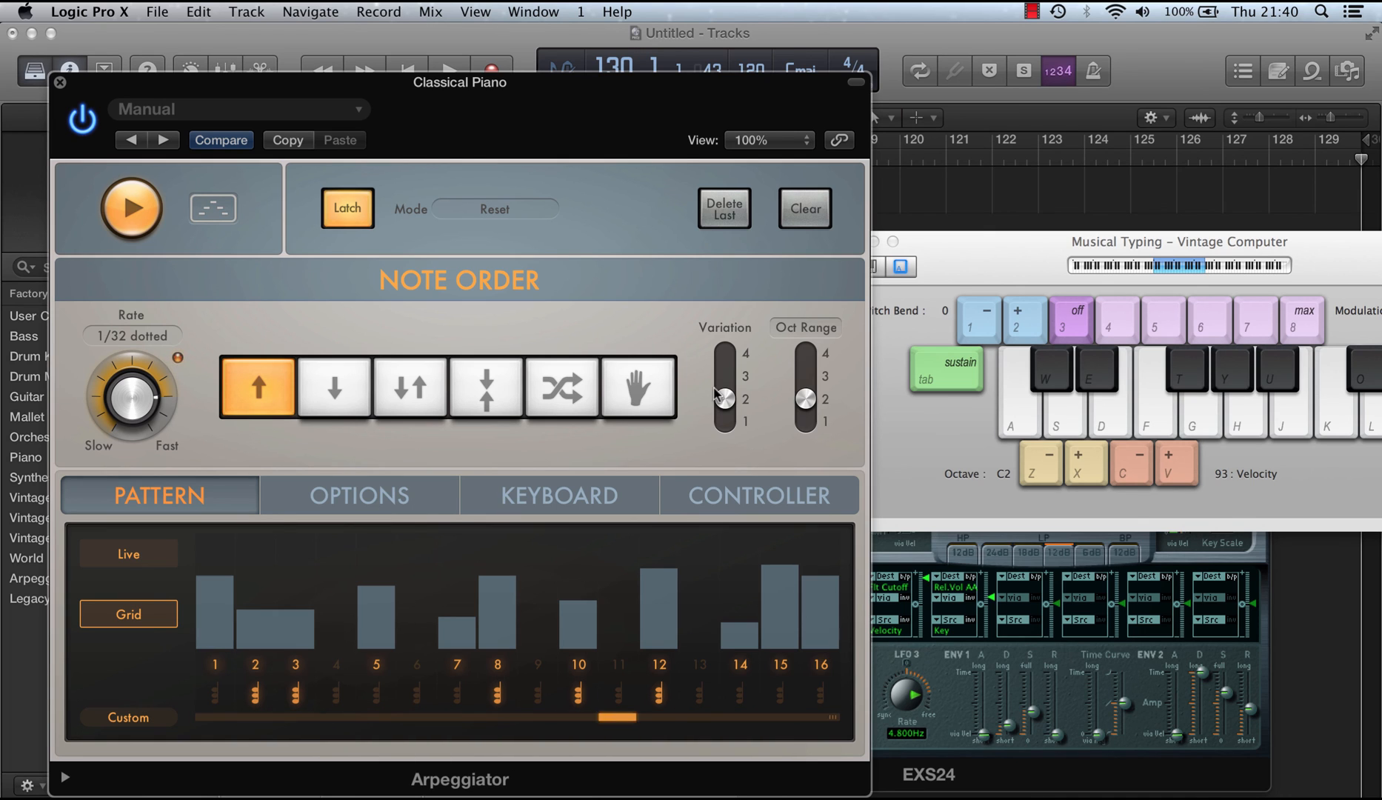
pyautogui.moveTo(130, 402); pyautogui.dragTo(139, 374)
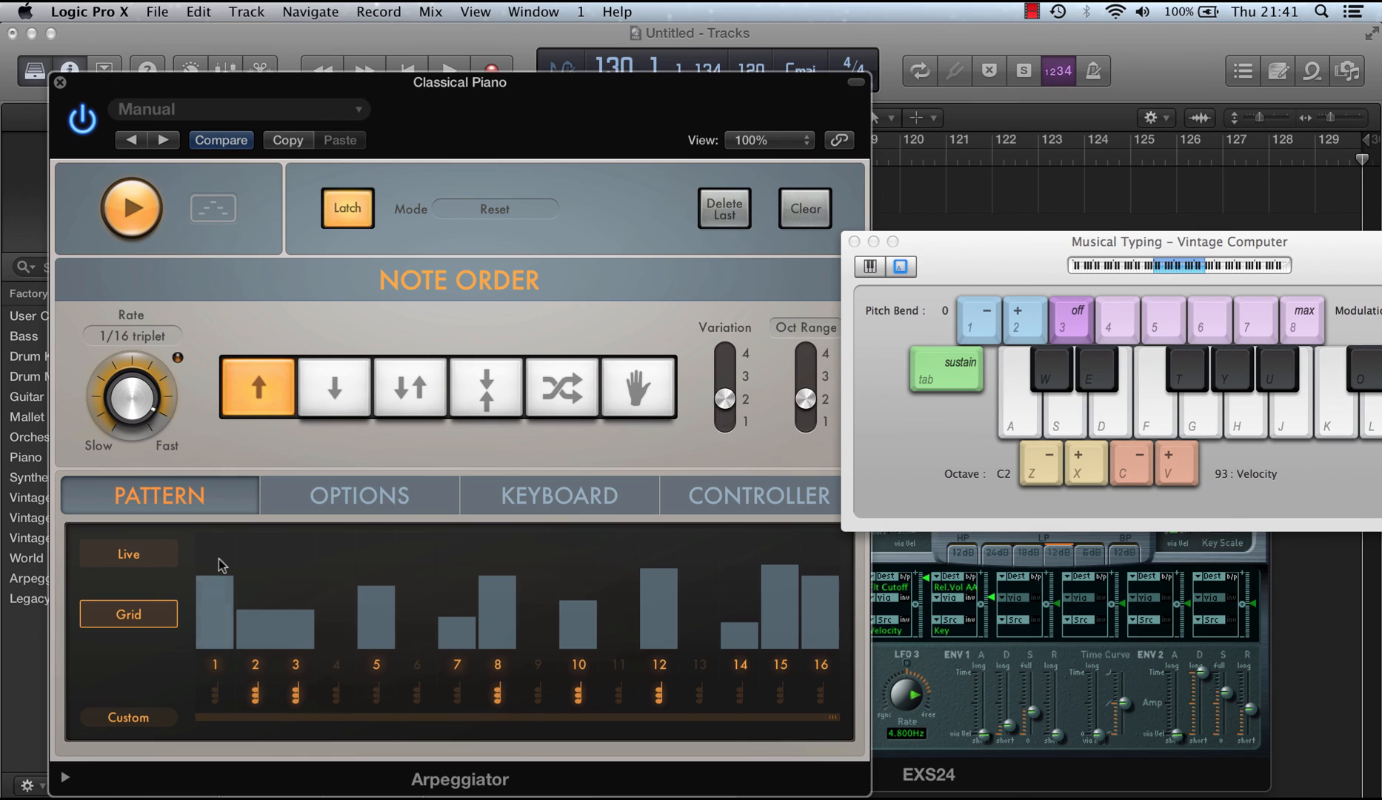
# Step: Load the Escalating preset, boost step 2's velocity, and show the Save Pattern options
pyautogui.click(127, 614)
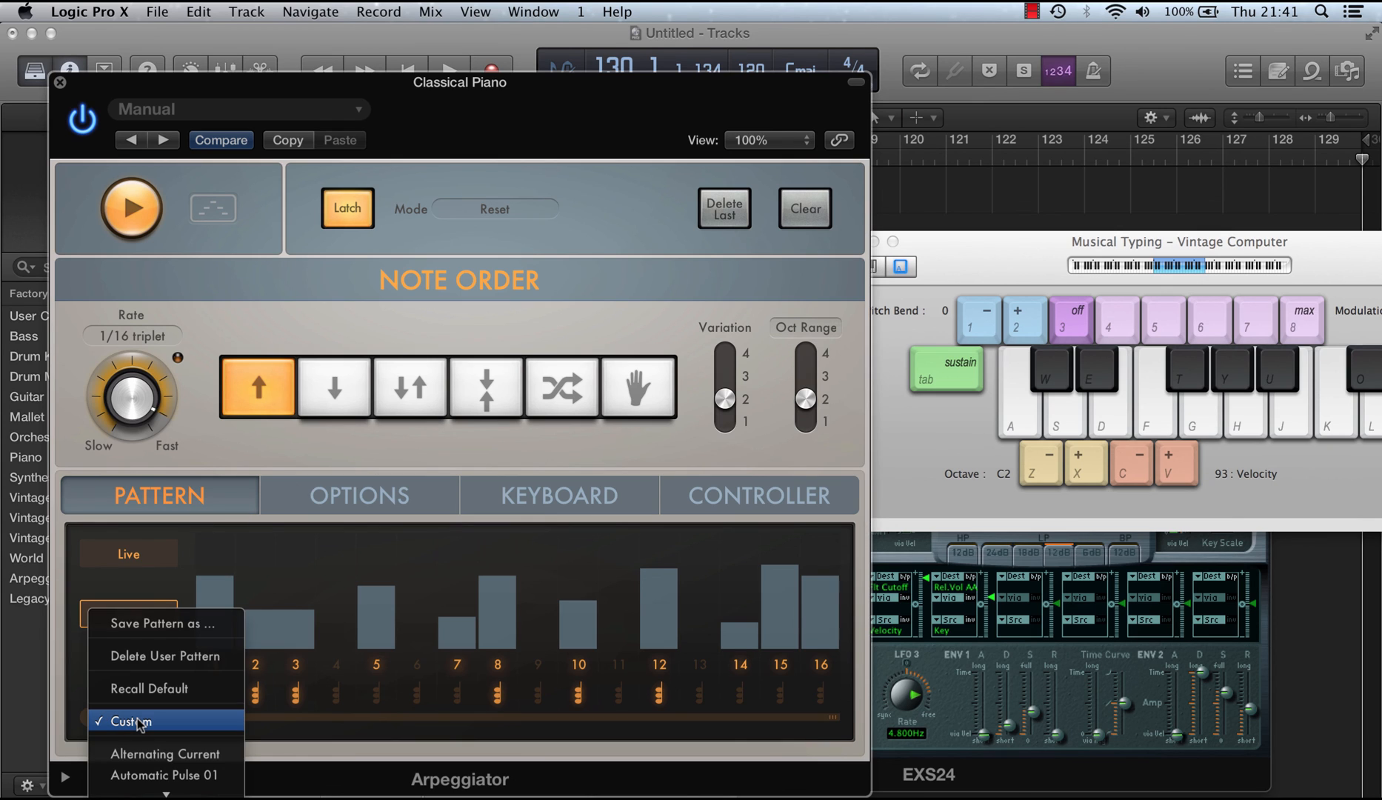
pyautogui.moveTo(166, 753)
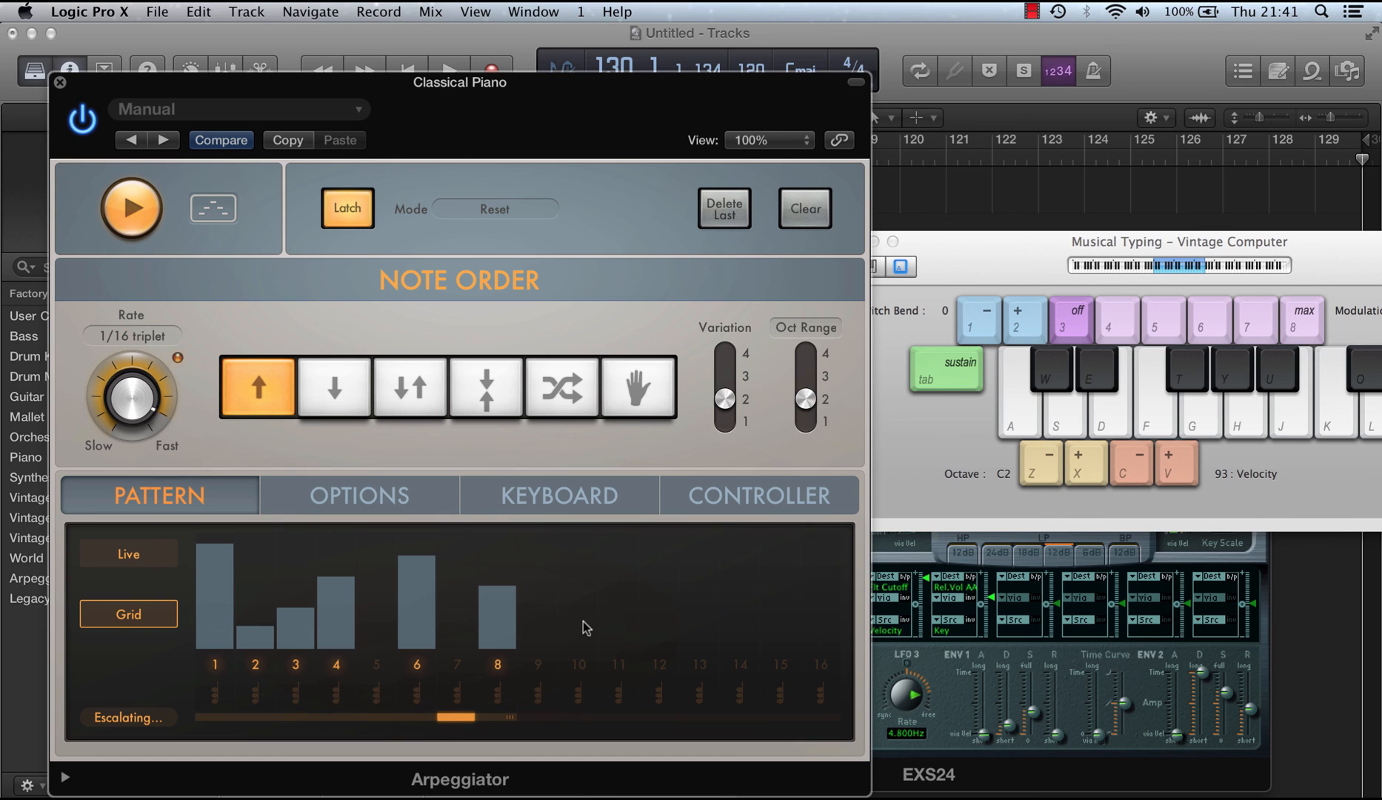
pyautogui.moveTo(336, 616); pyautogui.dragTo(337, 582)
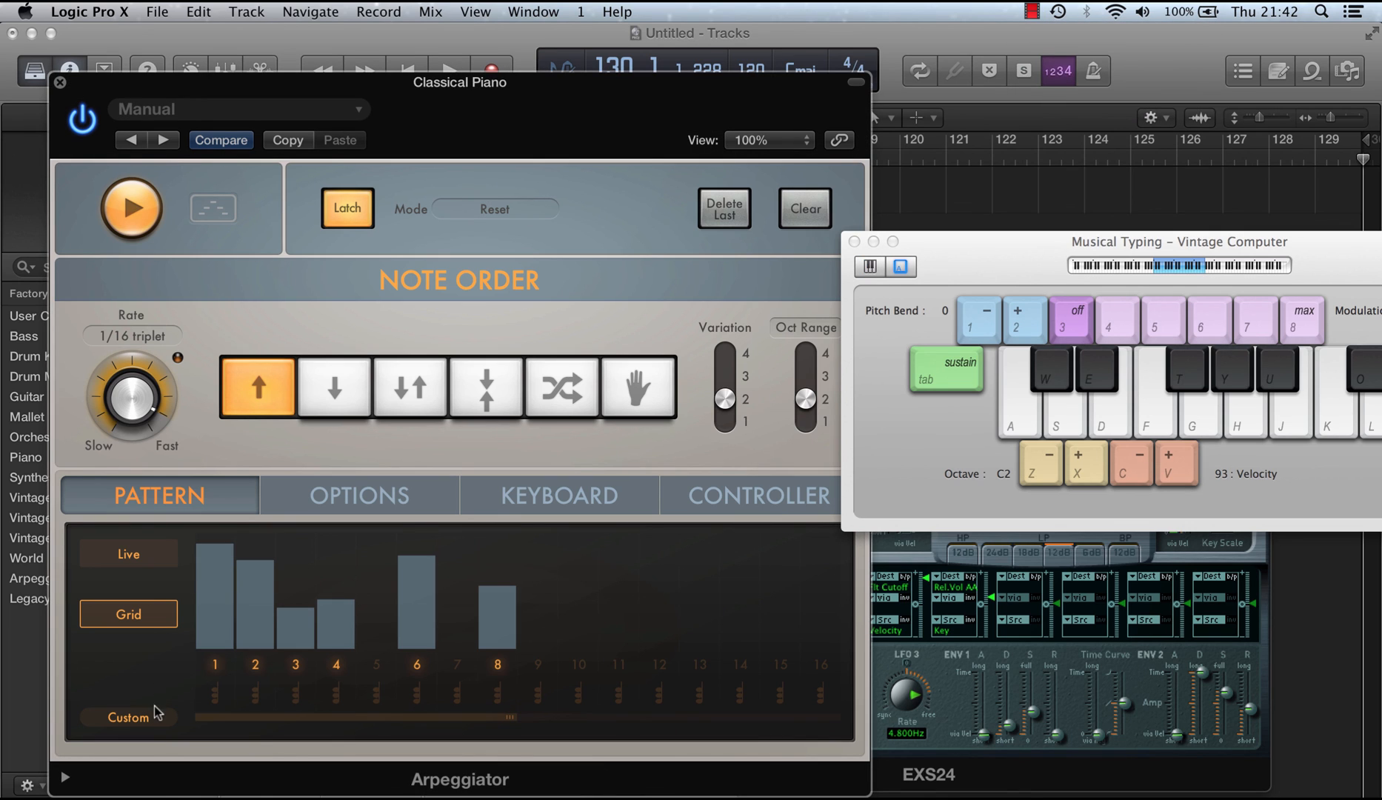
pyautogui.click(128, 615)
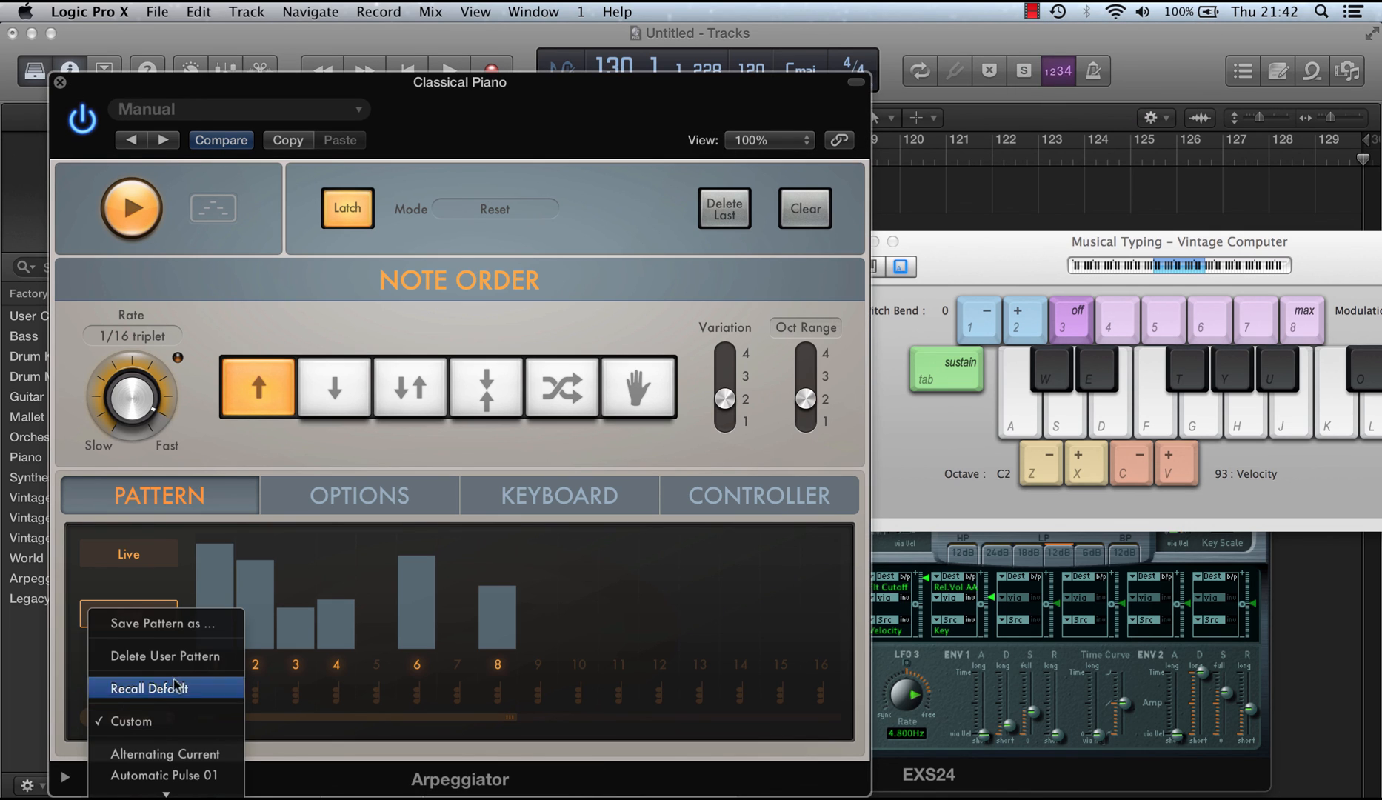
pyautogui.moveTo(163, 623)
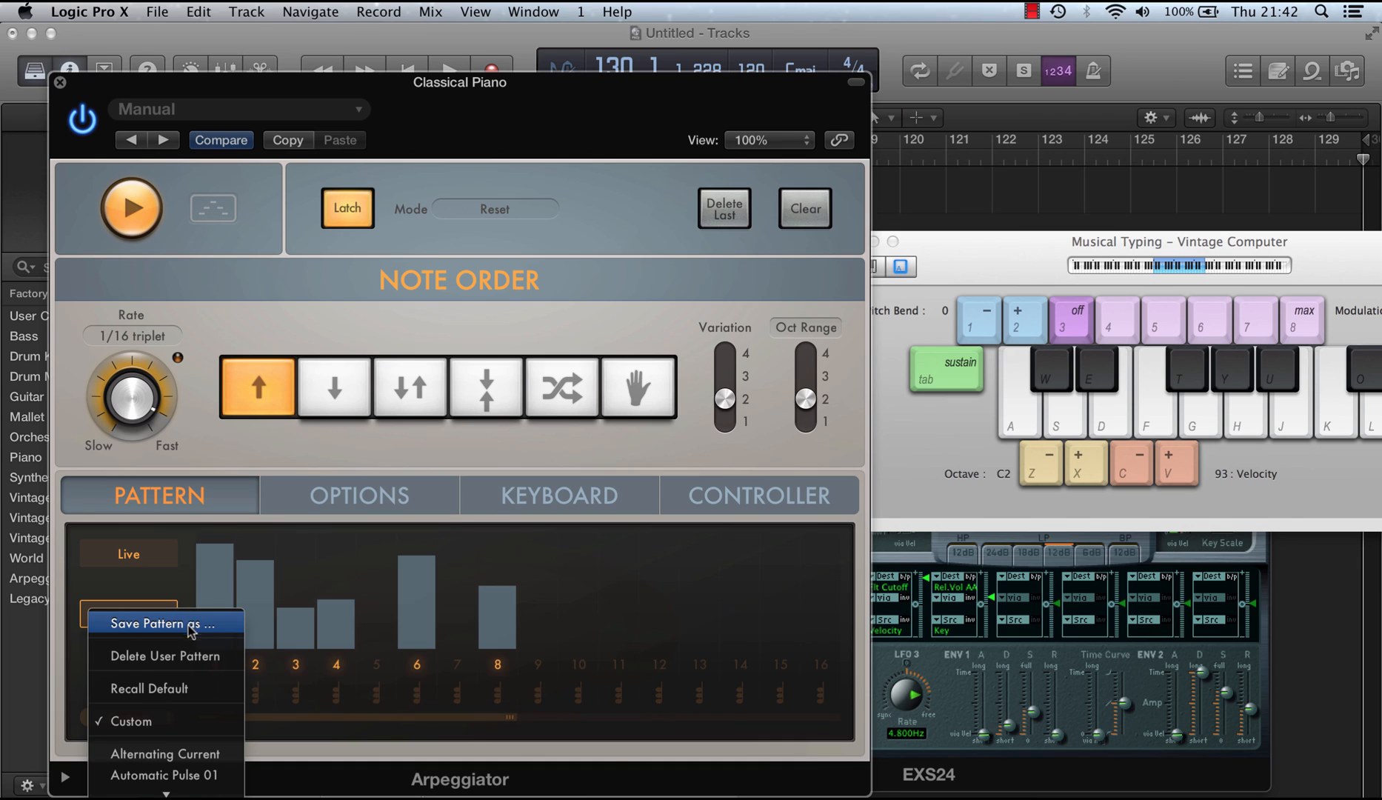